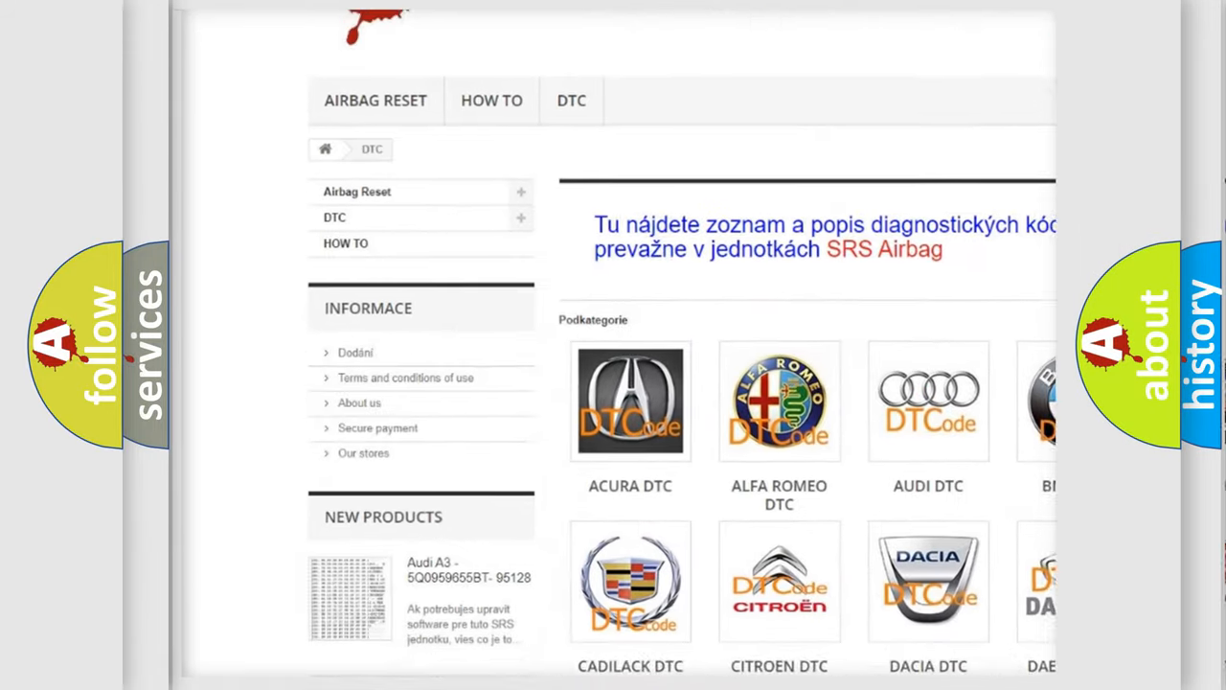
scroll("down", 3)
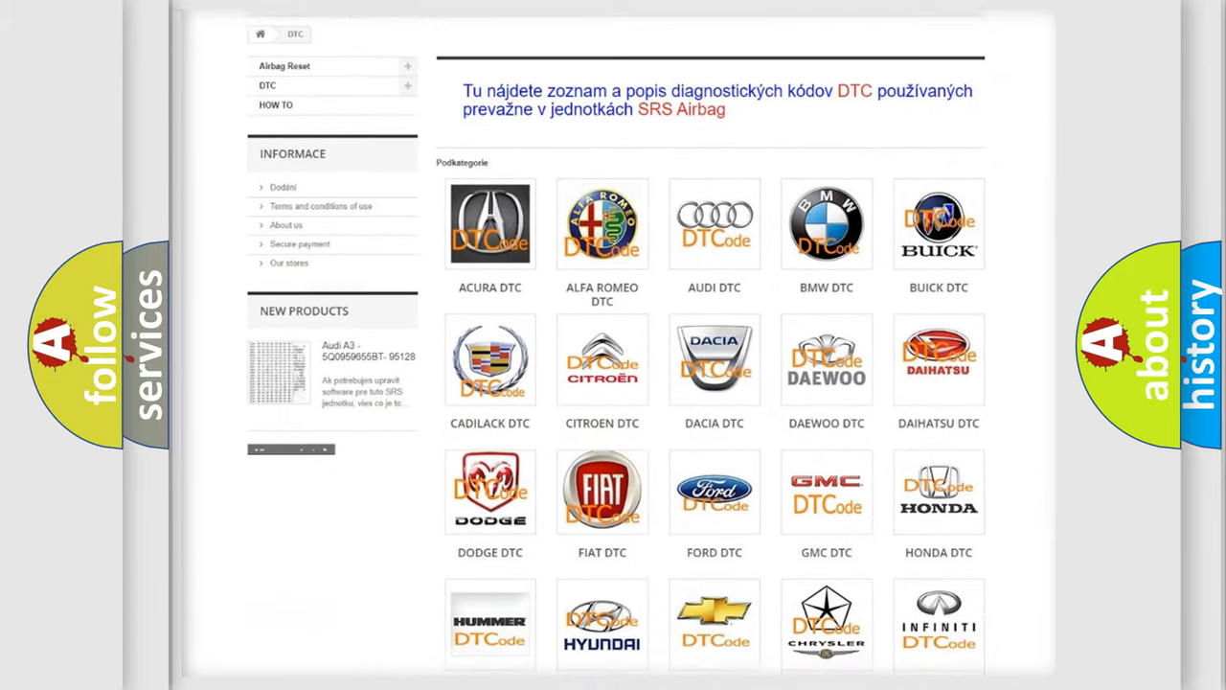
scroll("down", 3)
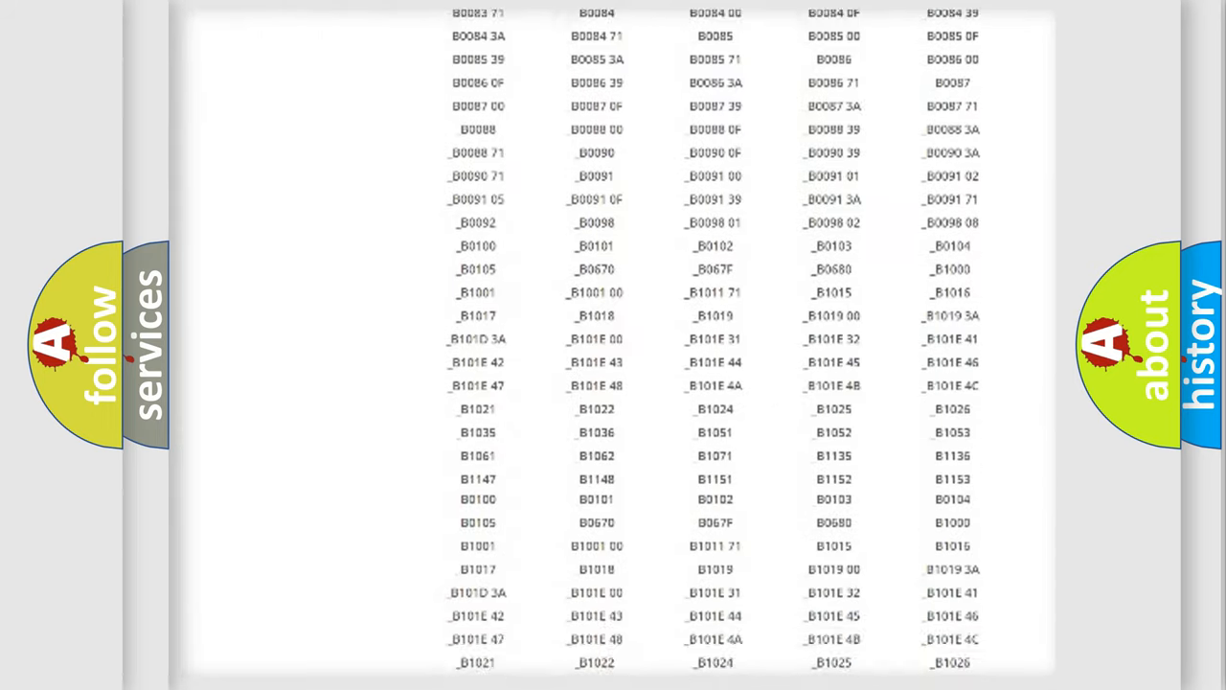
scroll("up", 3)
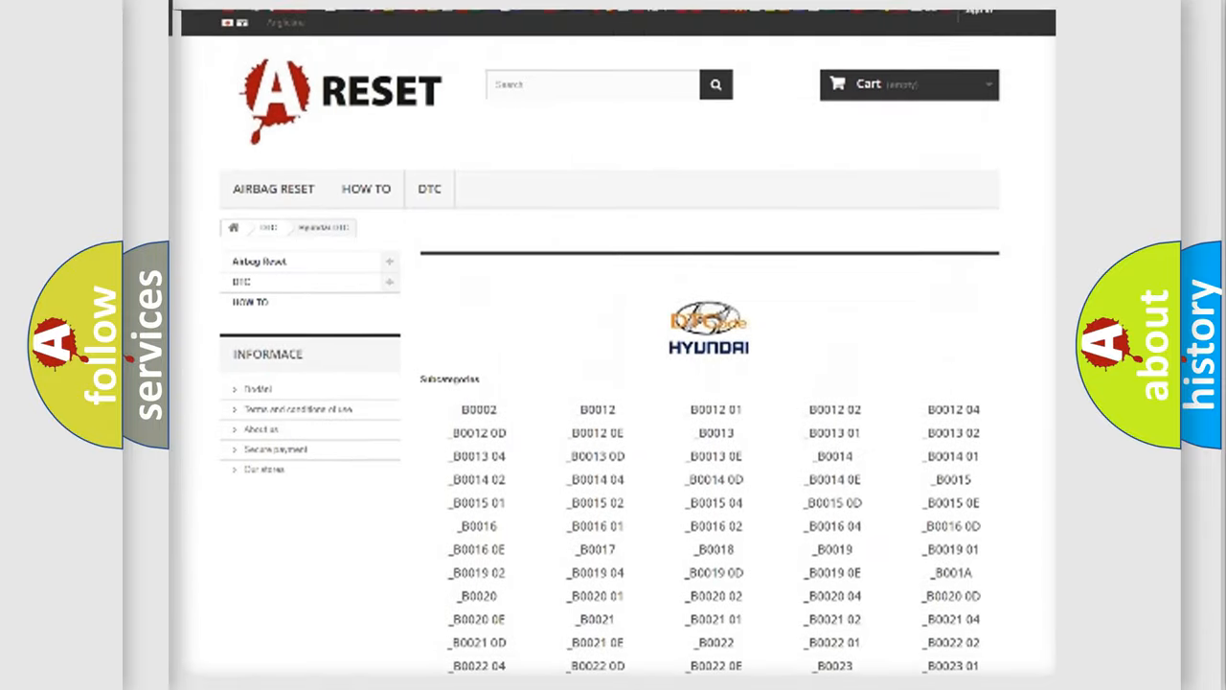
scroll("up", 3)
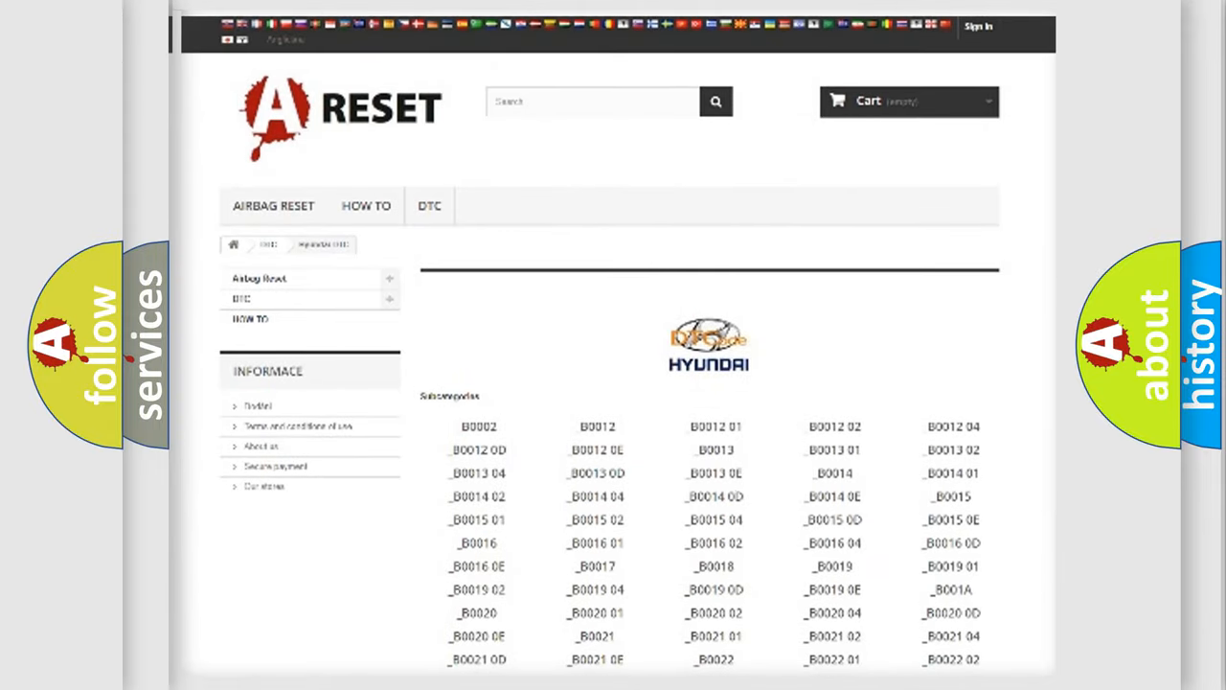